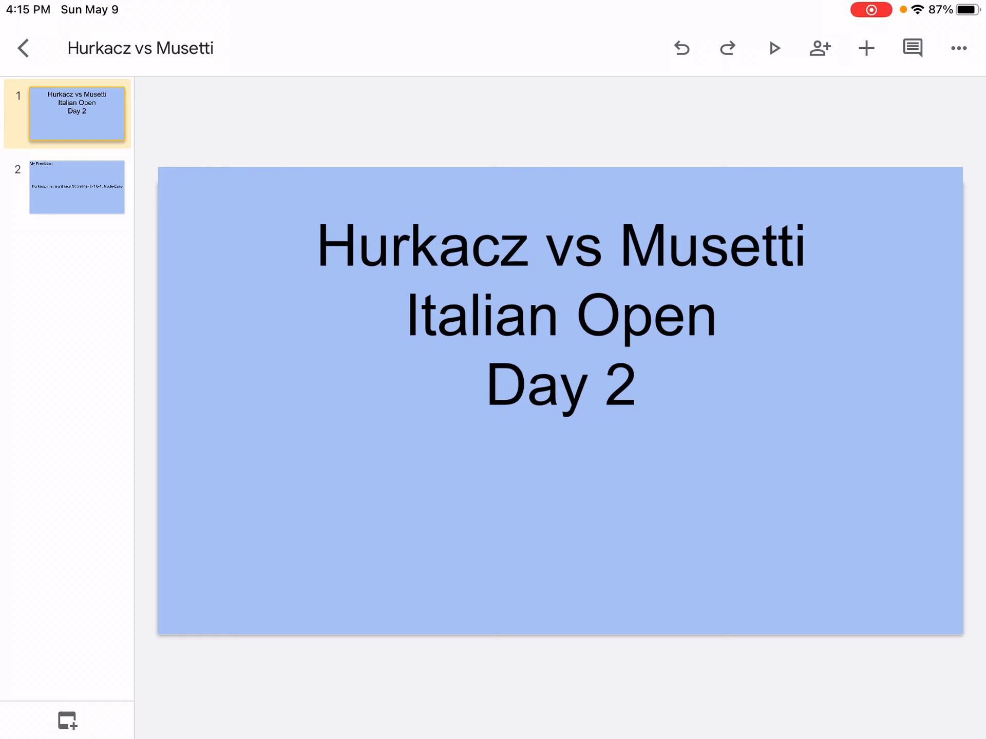
Select slide 2 to view the 'My Prediction' slide forecasting Hurkacz 6-4 6-4
left_click(77, 187)
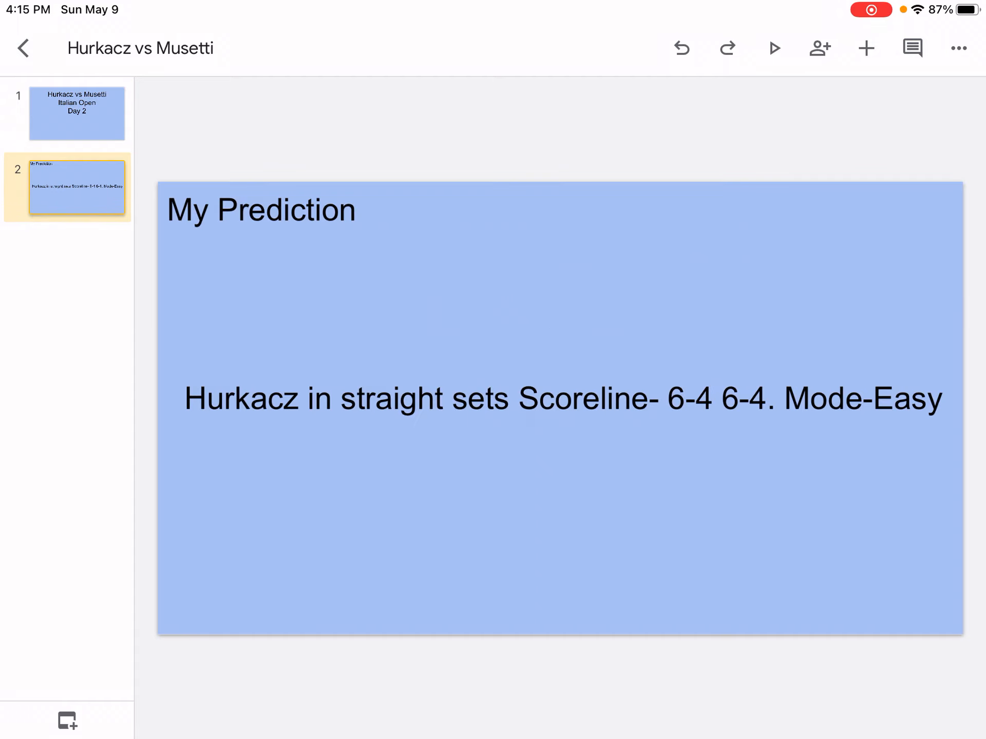